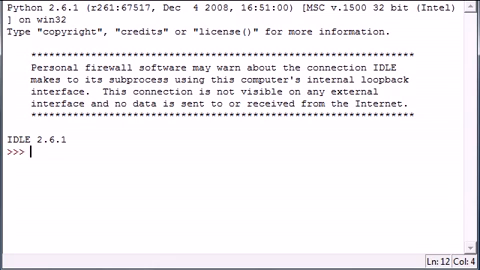
Step: Assign example = list('asyhoss') and echo the list of individual letters
{"action": "type", "text": "example"}
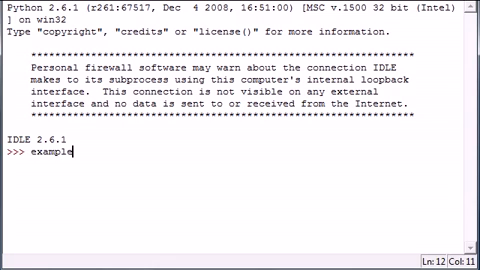
{"action": "type", "text": "="}
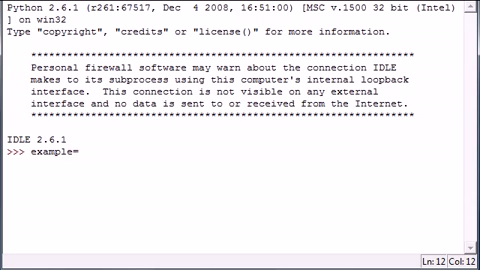
{"action": "type", "text": "list"}
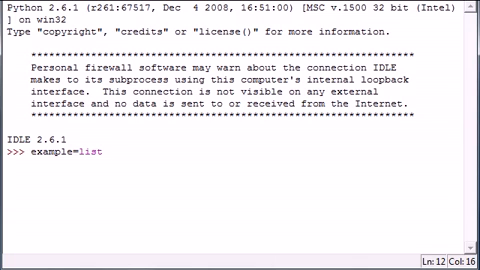
{"action": "type", "text": "()"}
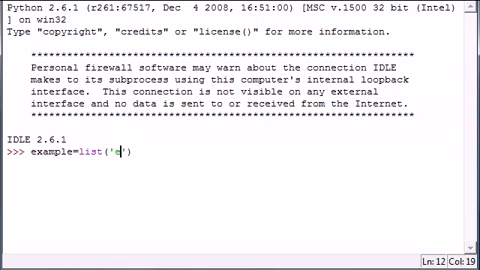
{"action": "type", "text": "asyhoss"}
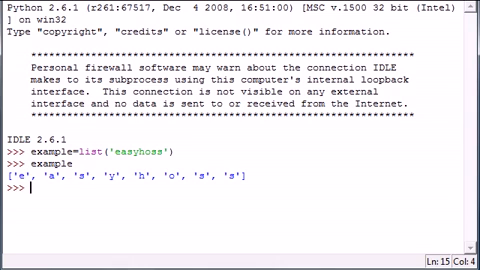
{"action": "type", "text": "example"}
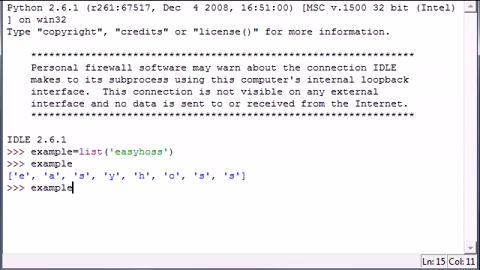
Step: Assign example[4:] = list('baby') so the letters from index 4 become b, a, b, y
{"action": "type", "text": "["}
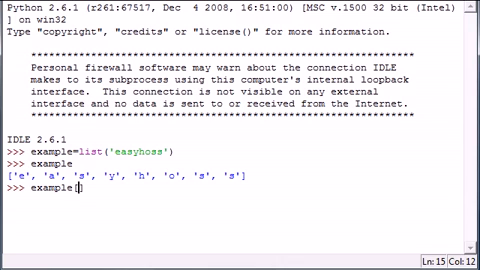
{"action": "type", "text": "4:"}
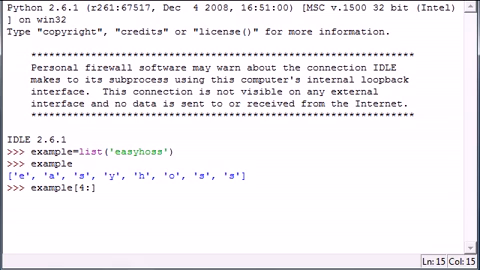
{"action": "type", "text": "="}
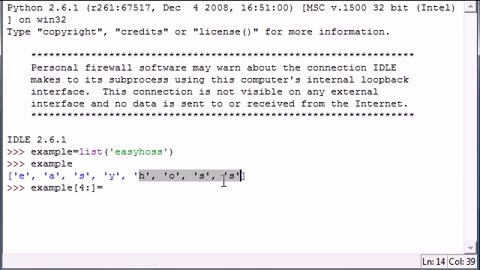
{"action": "key", "text": "enter"}
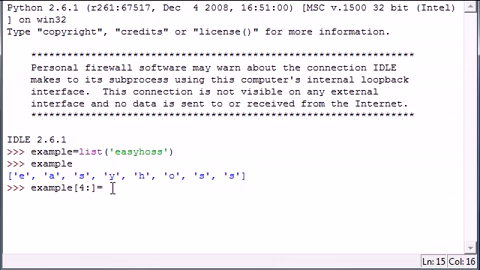
{"action": "type", "text": "list()"}
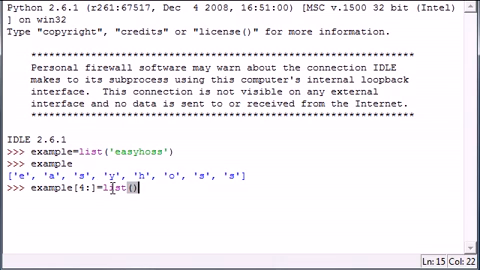
{"action": "type", "text": "'"}
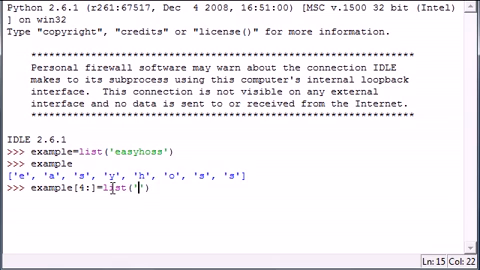
{"action": "type", "text": "baby"}
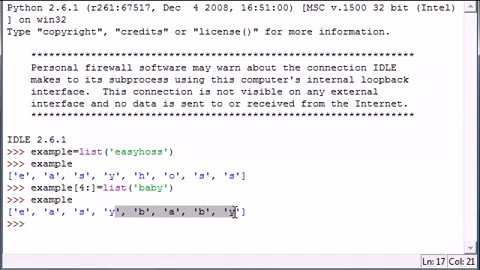
Step: Assign example[4:] = list('racecar'), growing the list to eleven letters, and echo it
{"action": "type", "text": "e"}
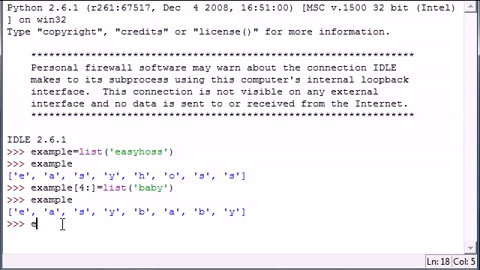
{"action": "type", "text": "xample"}
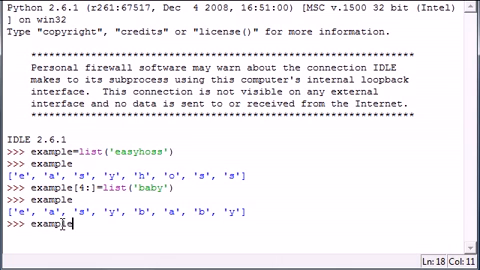
{"action": "type", "text": "[4:]="}
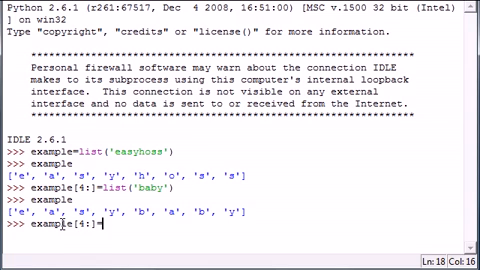
{"action": "type", "text": "list"}
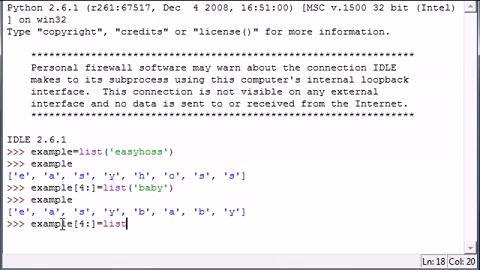
{"action": "type", "text": "('racecar'"}
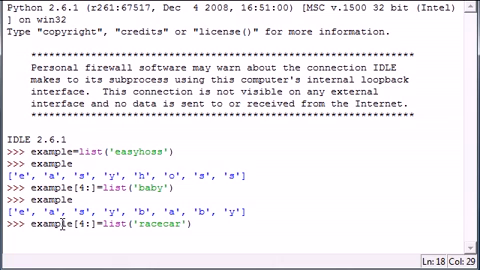
{"action": "type", "text": "s"}
{"action": "key", "text": "enter"}
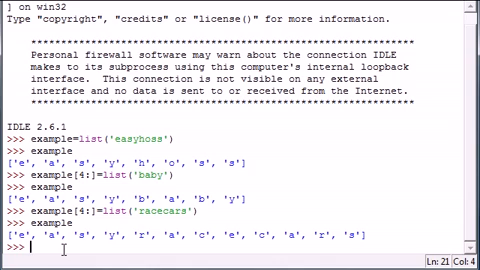
Step: Reassign example = [7, 8, 9], echo it, and begin the example[ slice expression
{"action": "type", "text": "example"}
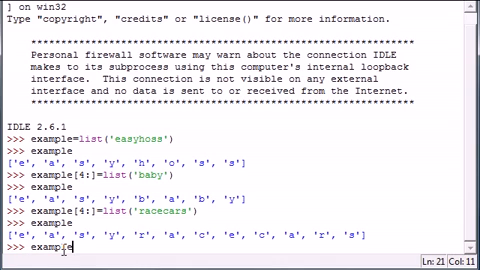
{"action": "type", "text": "["}
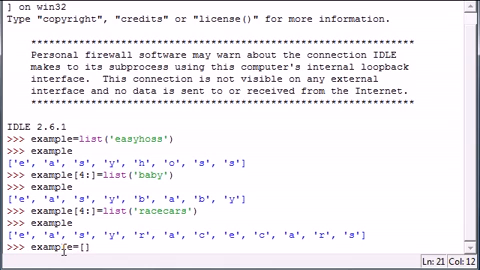
{"action": "type", "text": "["}
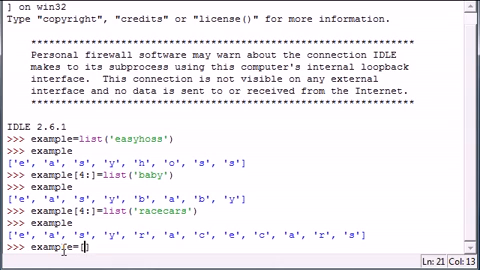
{"action": "type", "text": "7,8,9"}
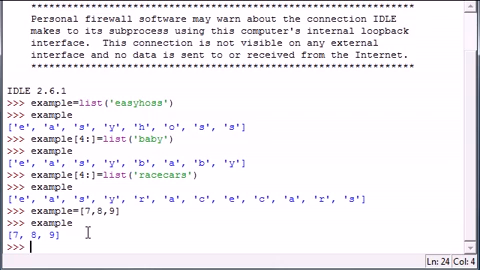
{"action": "type", "text": "example"}
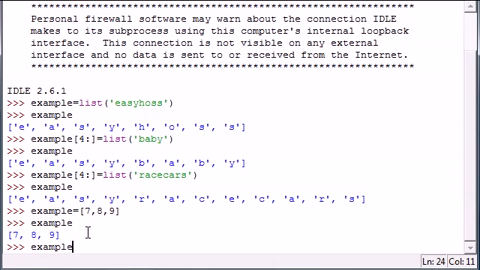
{"action": "type", "text": "[1:1"}
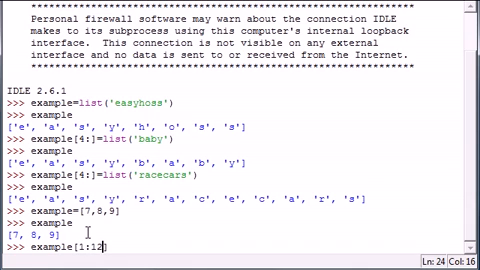
{"action": "key", "text": "backspace"}
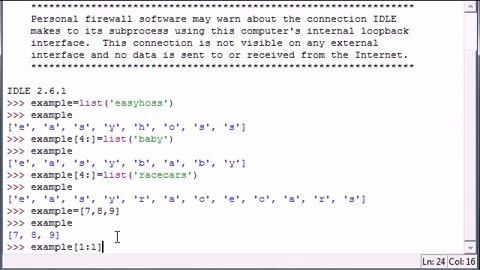
Step: Assign example[1:1] = [3,3,3] so the list reads [7, 3, 3, 3, 8, 9]
{"action": "type", "text": "]"}
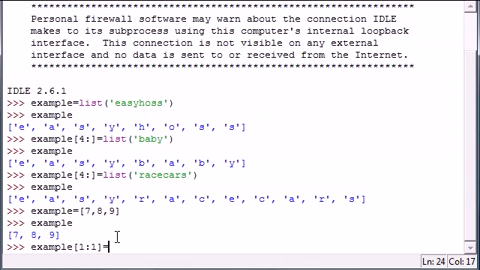
{"action": "type", "text": "[]"}
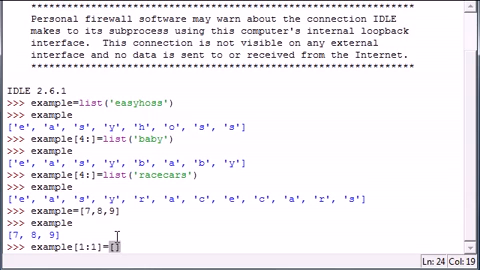
{"action": "type", "text": "[3,3,3]"}
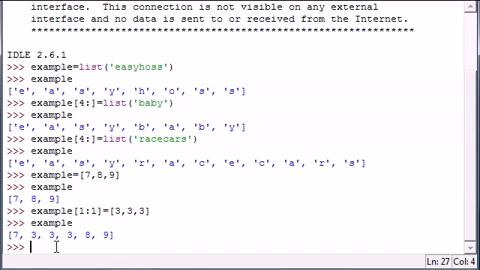
Step: Assign example[1:5] = [] to delete the four numbers after the 7, fixing a mistyped index, then echo example
{"action": "type", "text": "example"}
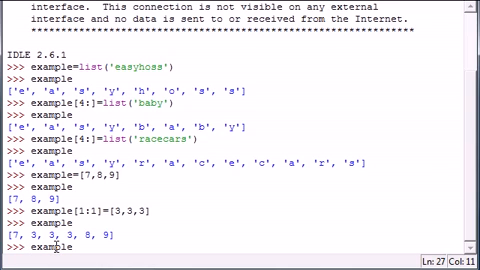
{"action": "type", "text": "[]"}
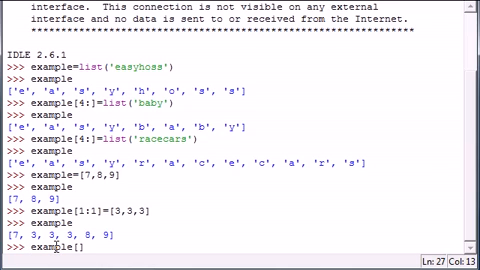
{"action": "type", "text": "["}
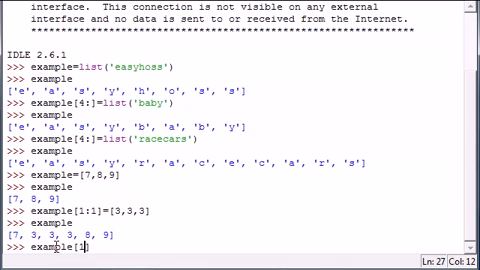
{"action": "type", "text": ":"}
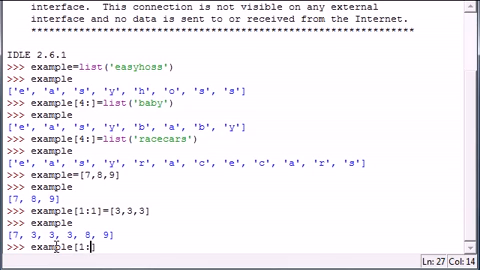
{"action": "type", "text": "5"}
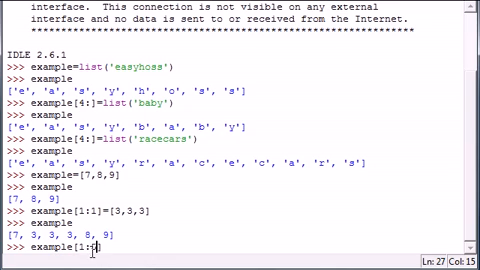
{"action": "type", "text": "5"}
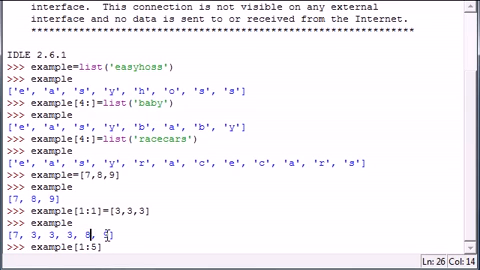
{"action": "key", "text": "Return"}
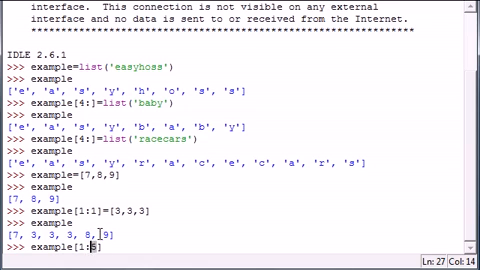
{"action": "type", "text": "5]=[]"}
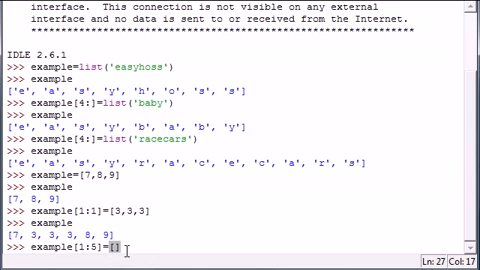
{"action": "key", "text": "Return"}
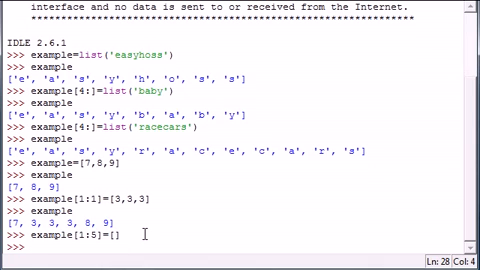
{"action": "type", "text": "example"}
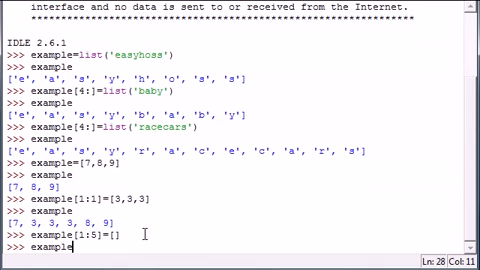